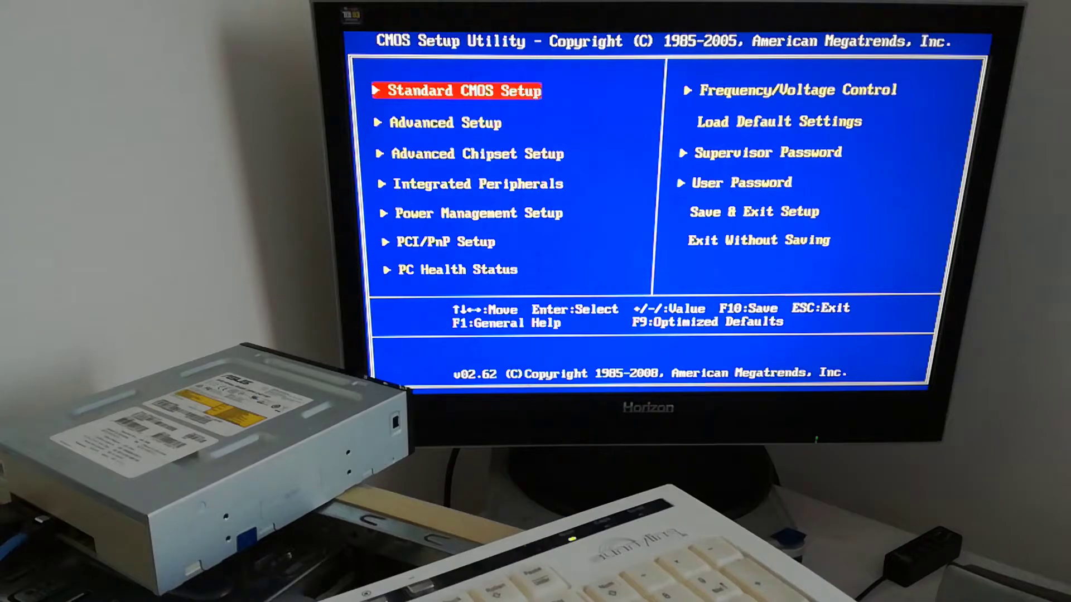
# Enter the Advanced Setup page showing the Intel SSD first in boot order.
pyautogui.press('down')
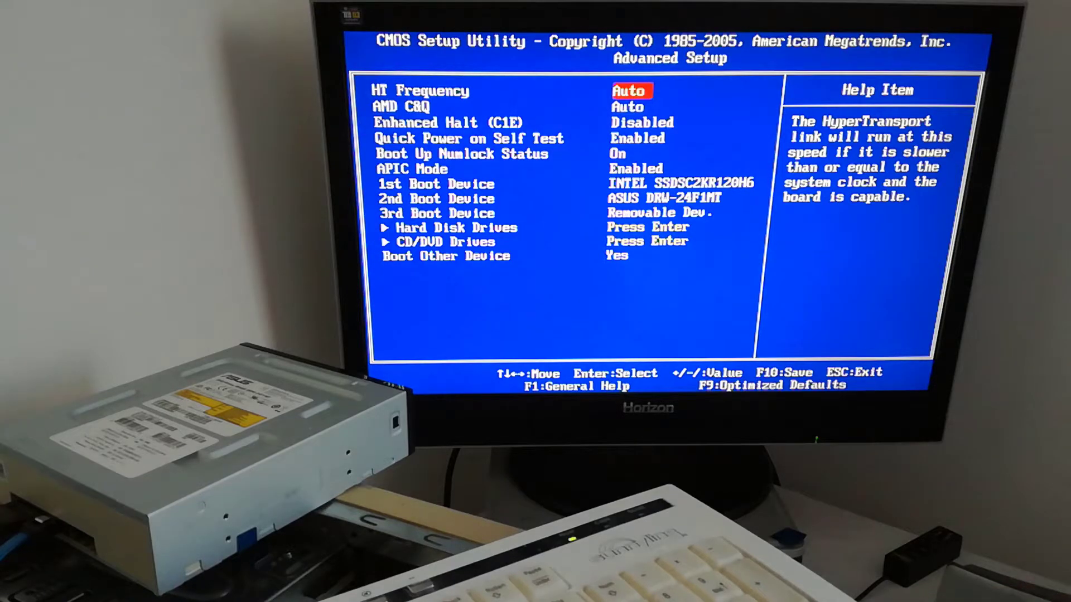
# Set 1st Boot Device to ASUS DRW-24F1MT and move to the 2nd Boot Device setting.
pyautogui.press('down')
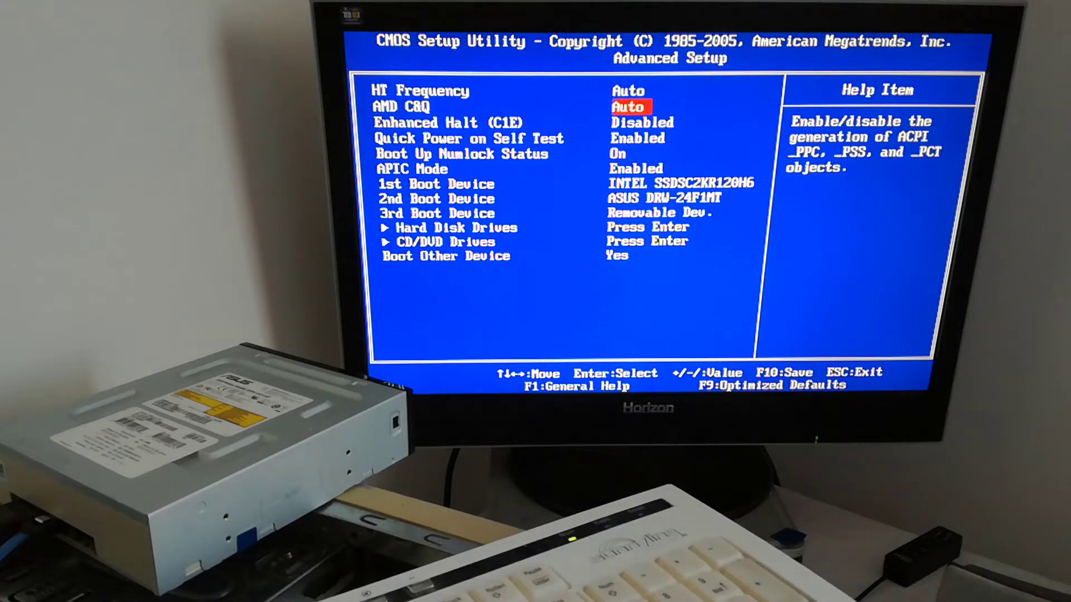
pyautogui.press('Down')
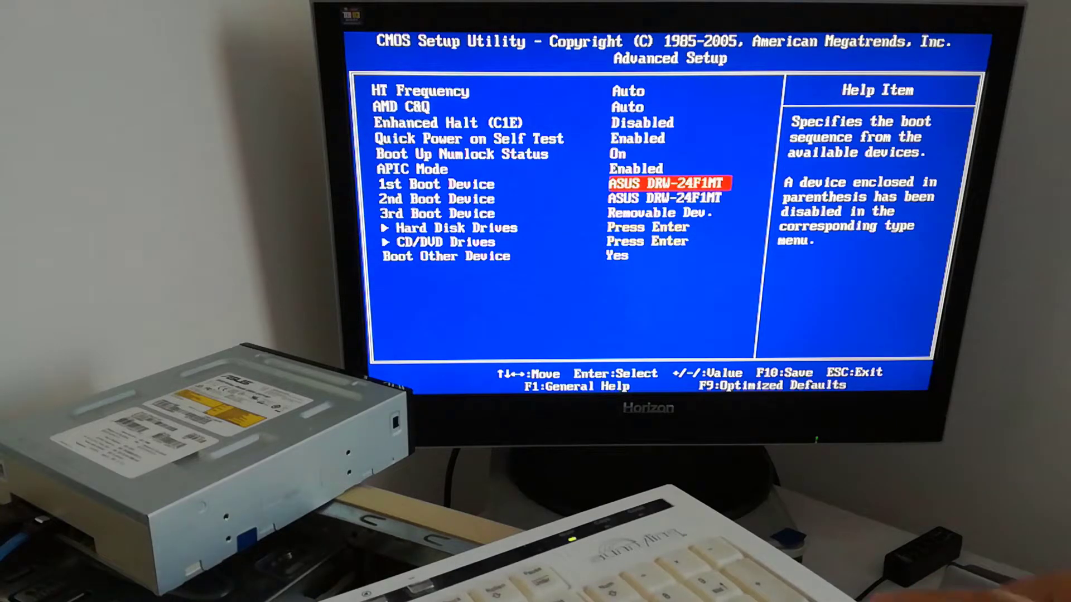
pyautogui.press('Down')
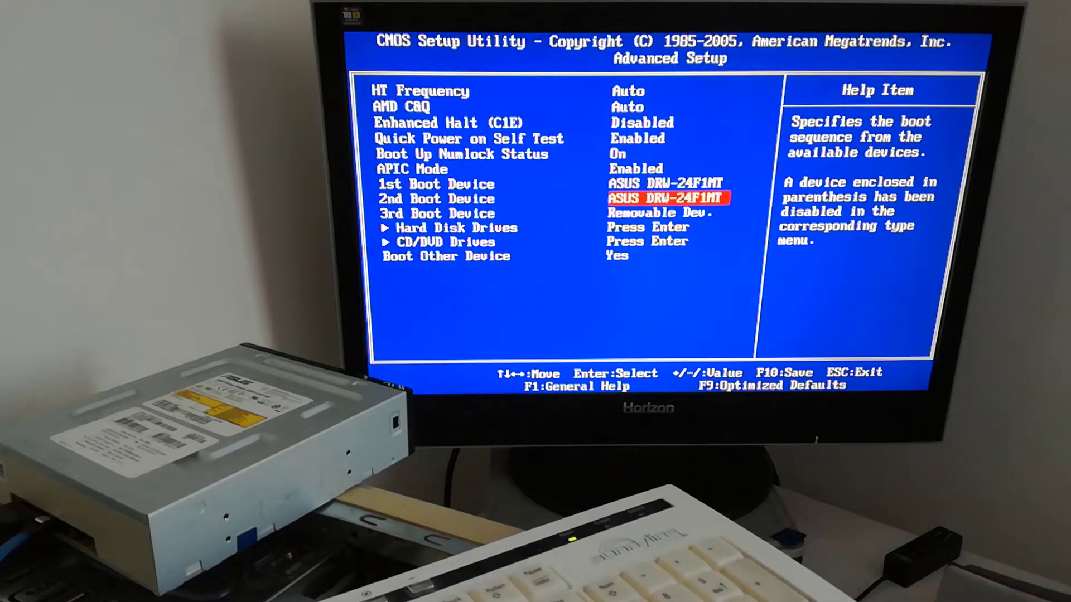